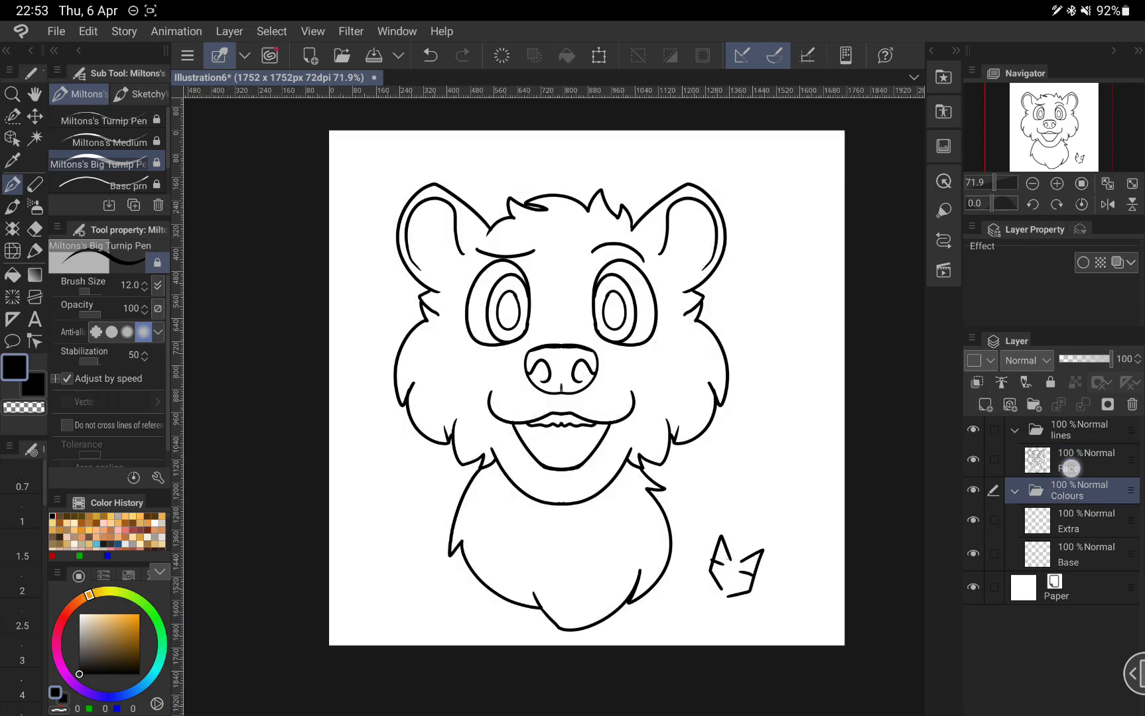
Fill the Base colour layer with solid orange using the Fill tool
left_click(1088, 520)
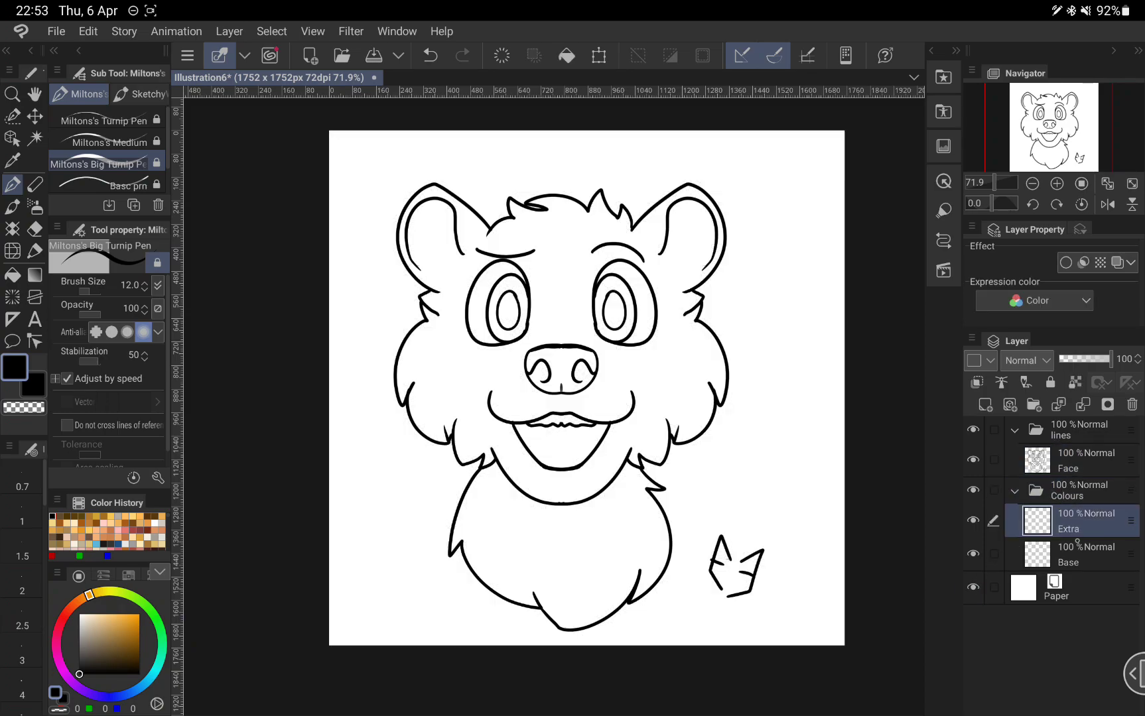
left_click(1085, 561)
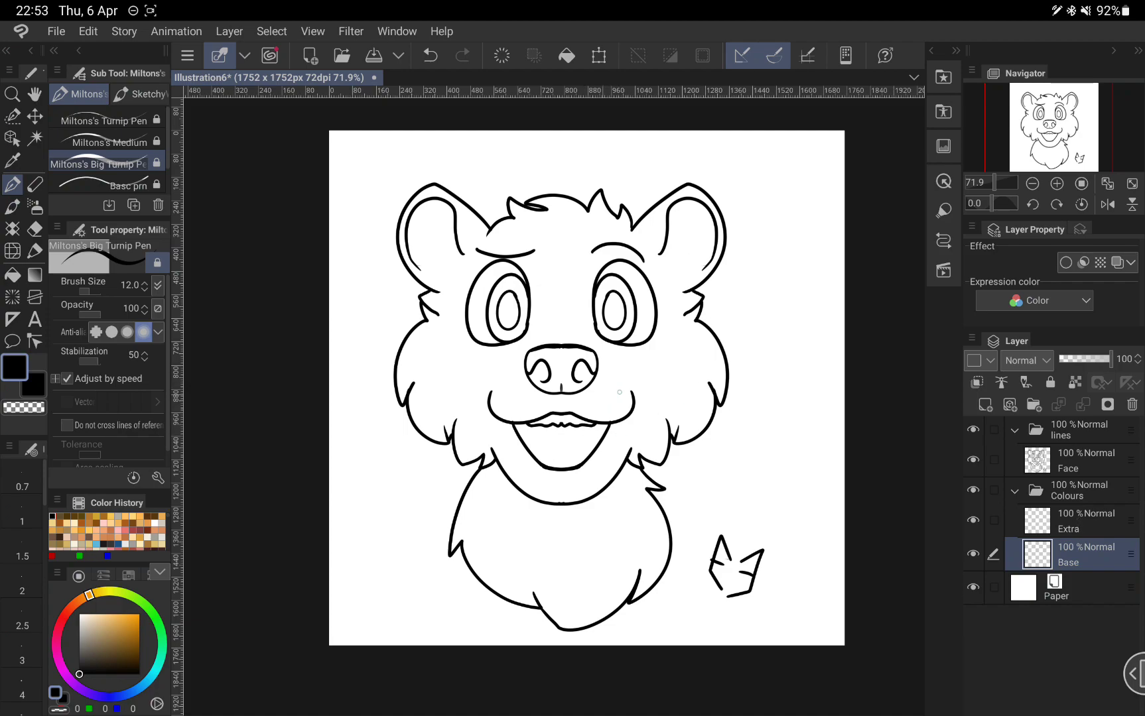
left_click(127, 618)
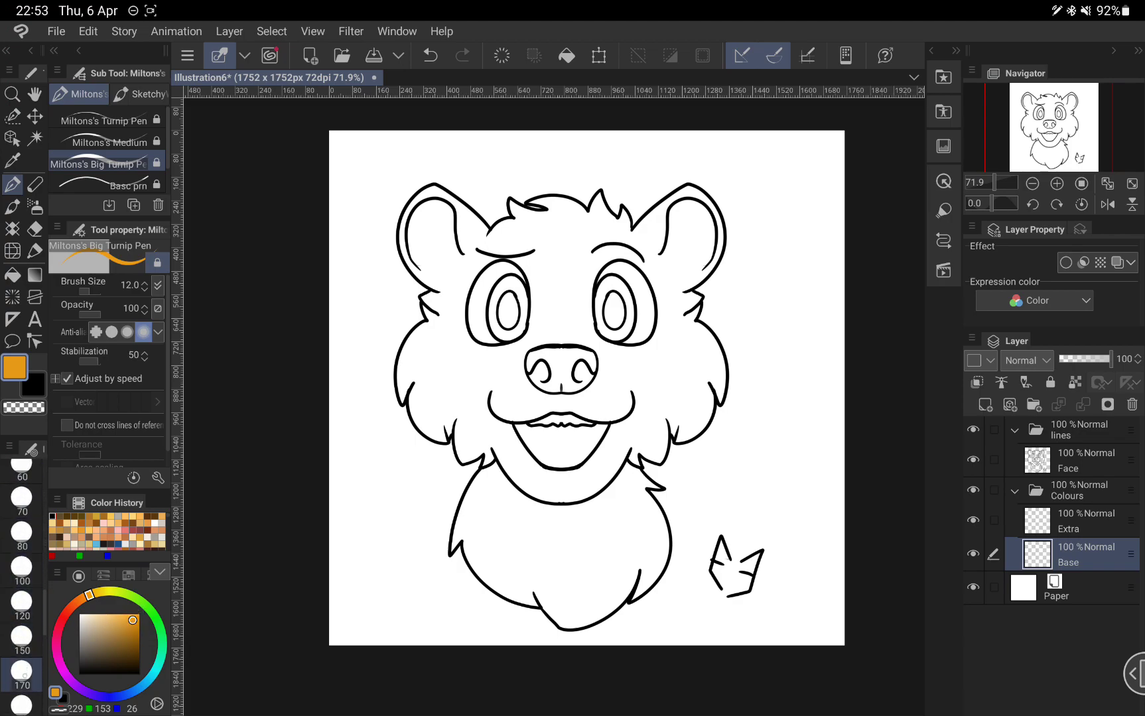
left_click(401, 394)
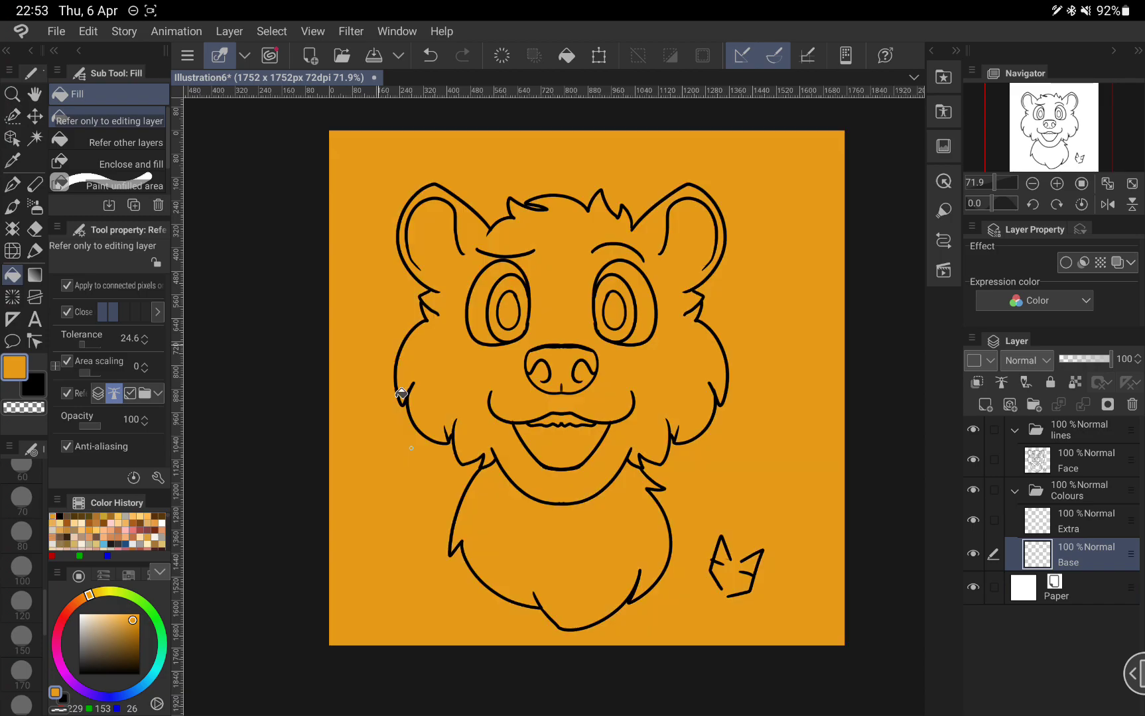
left_click(400, 394)
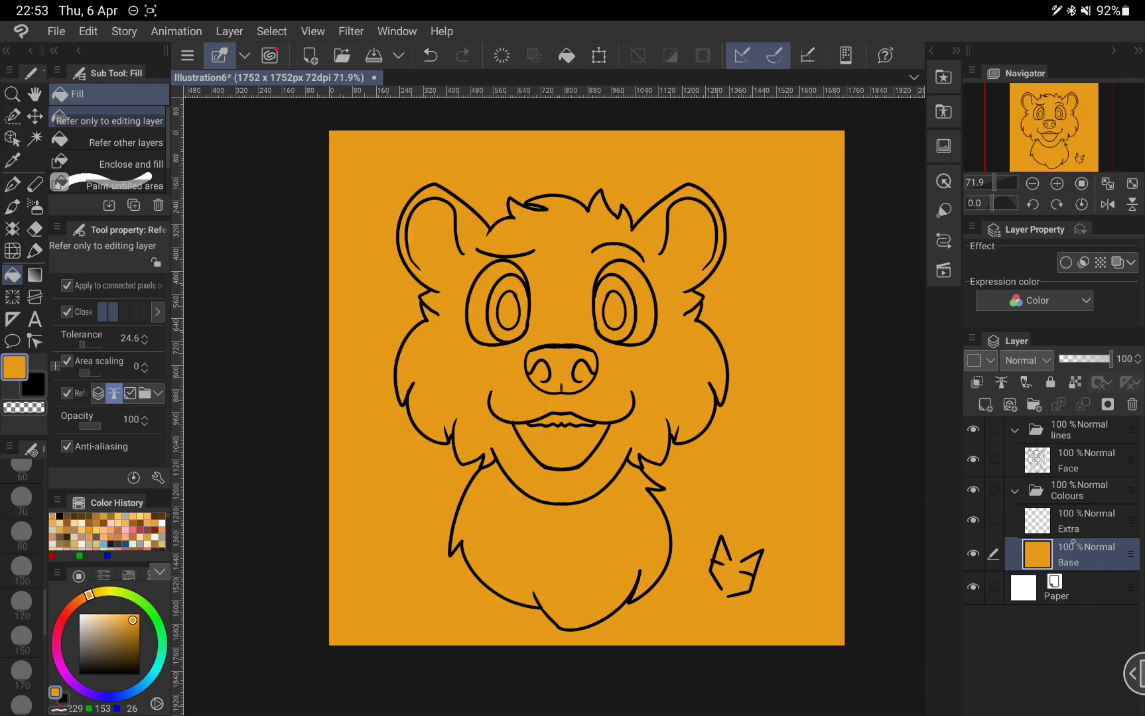
Add a layer mask to Base, hide its lower-left corner, and set the Face lines as reference layer
left_click(1106, 403)
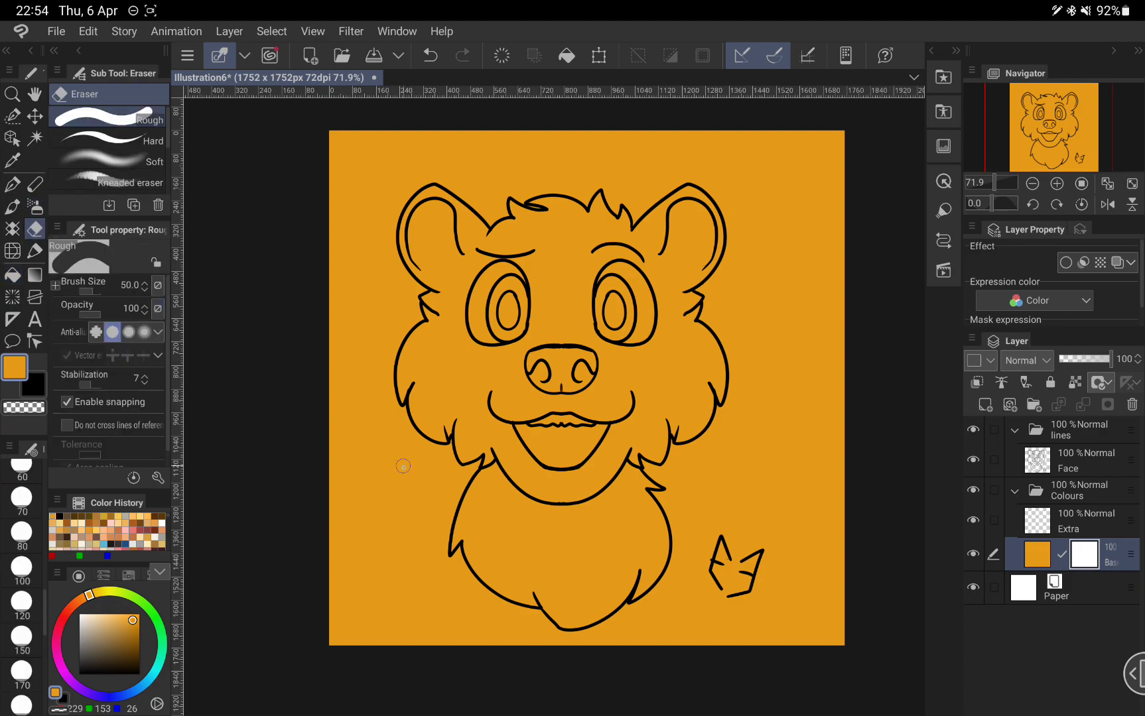
mouse_move(404, 472)
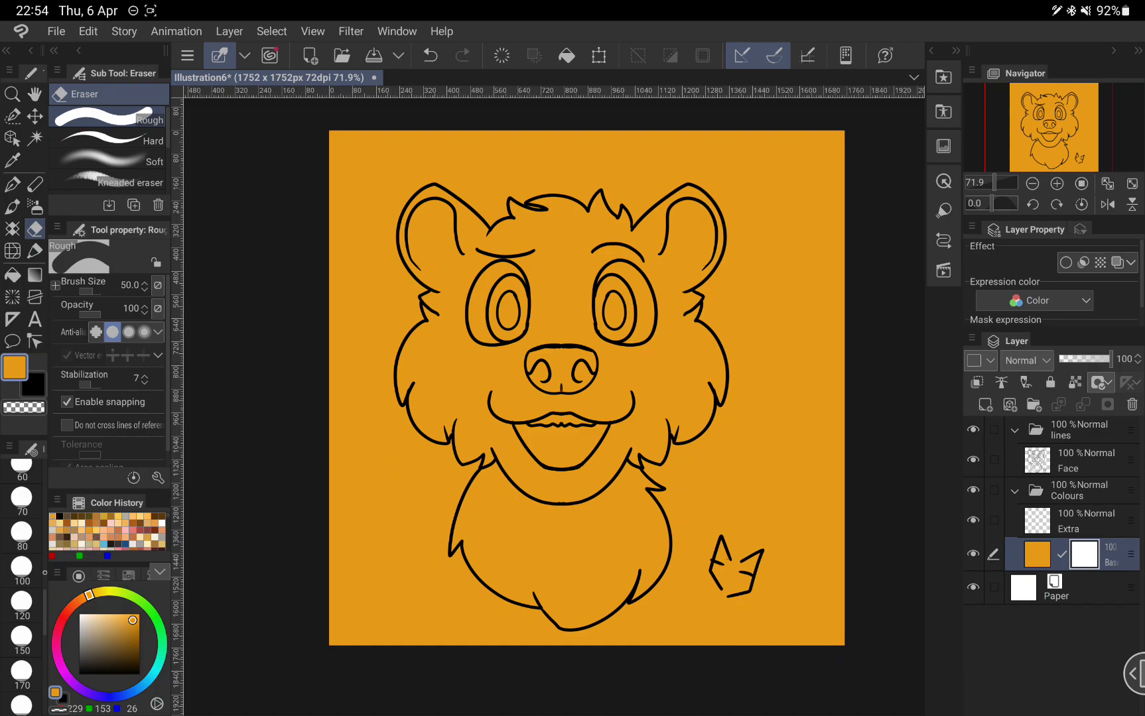
left_click(21, 567)
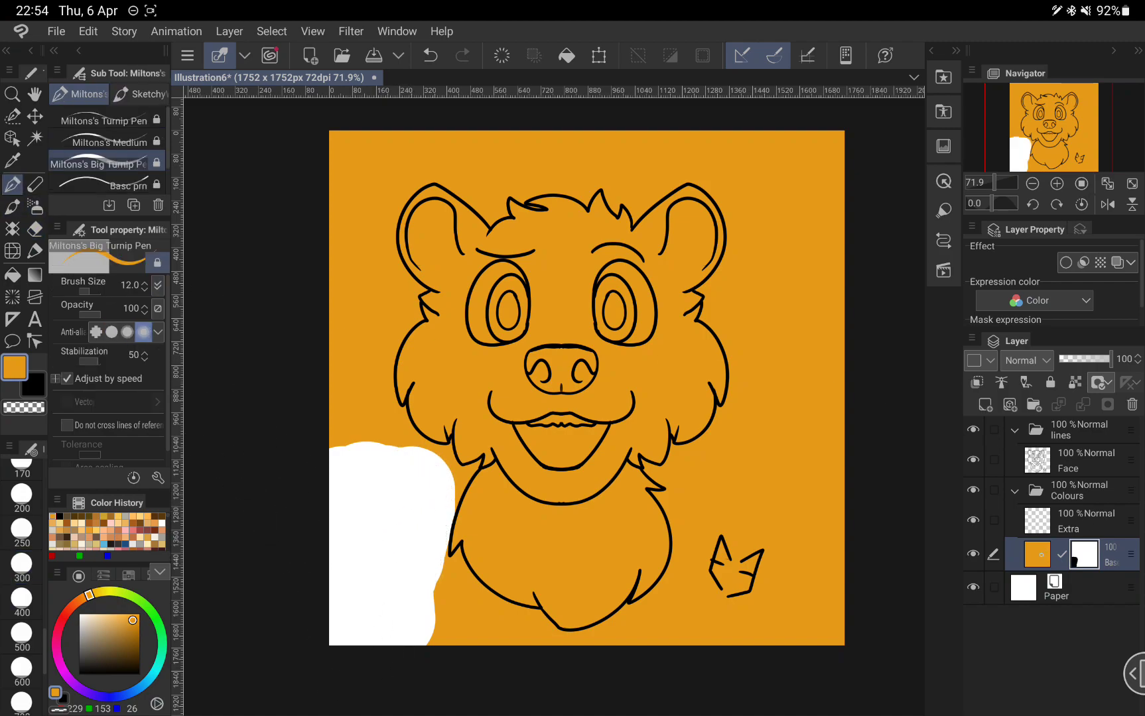
left_click(111, 642)
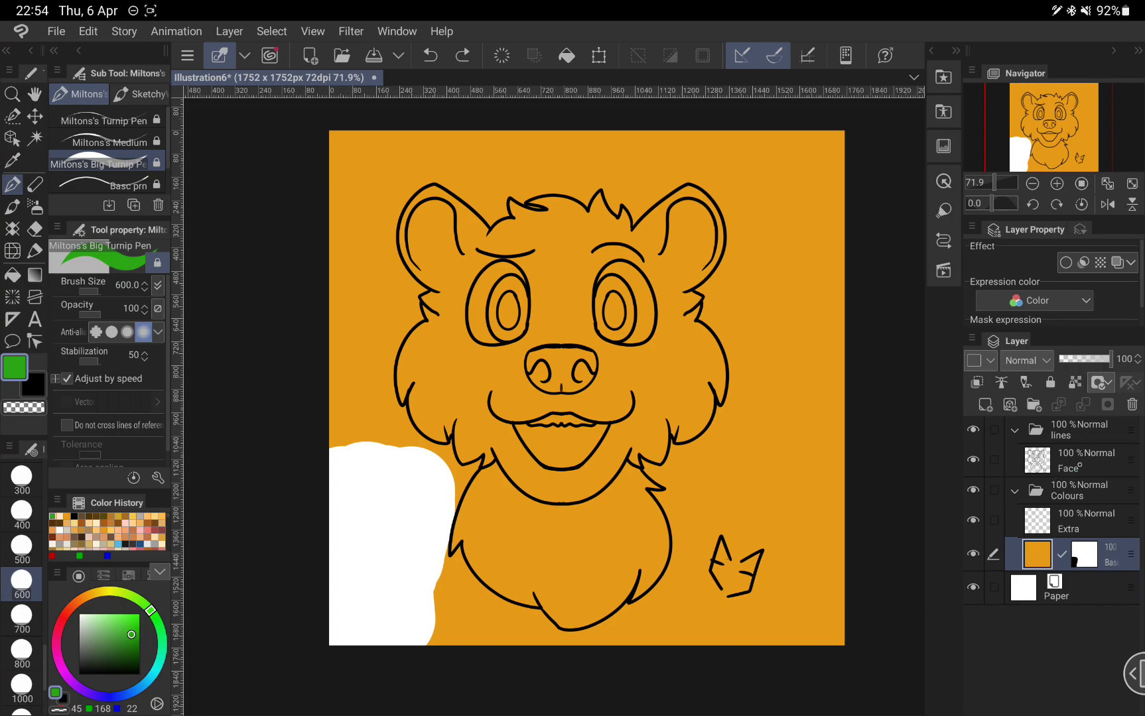
left_click(1088, 460)
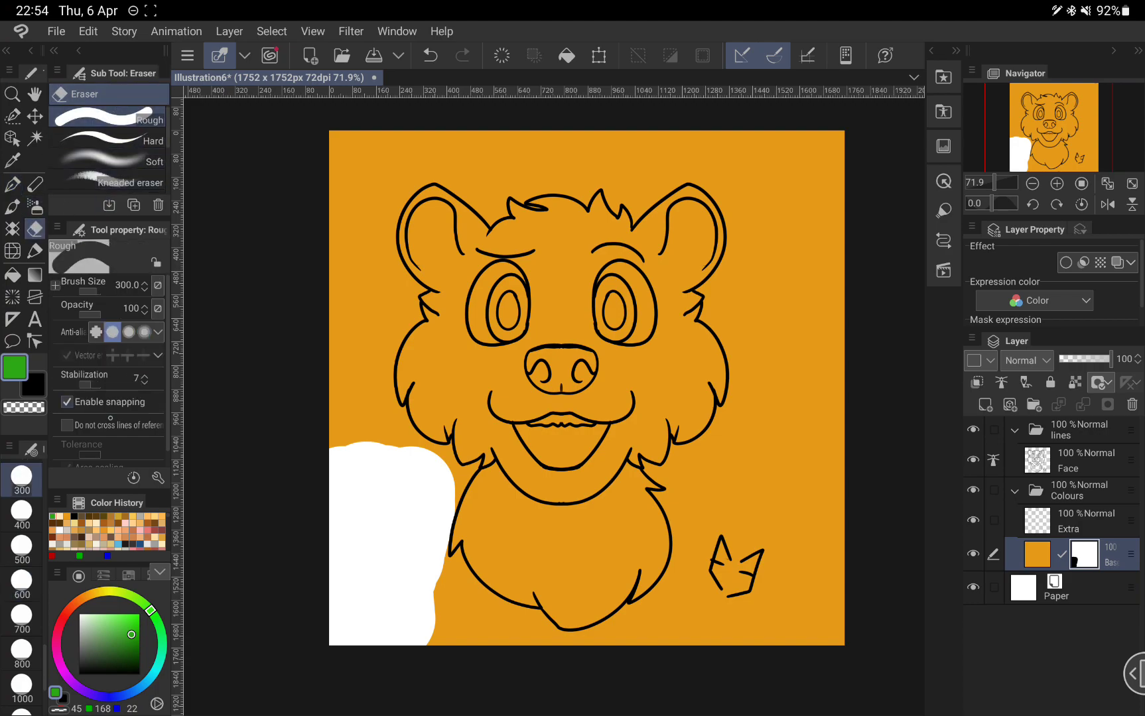
mouse_move(110, 425)
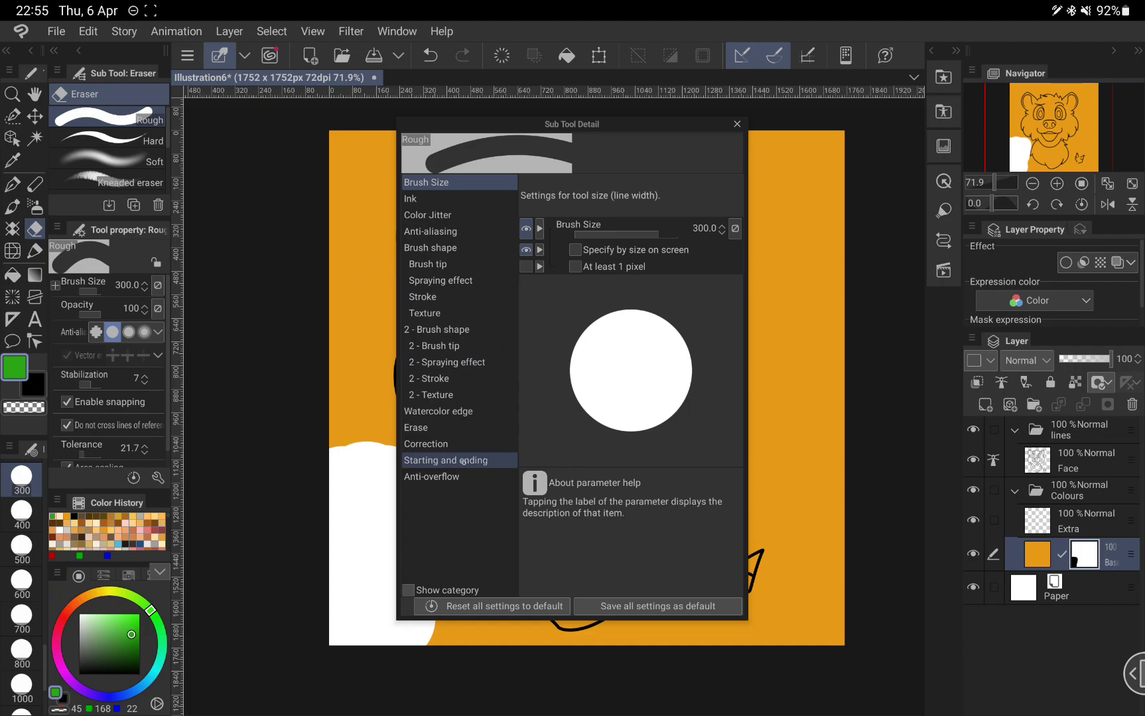
Enable the eraser's 'Do not cross lines of reference layer' anti-overflow option and close Sub Tool Detail
left_click(431, 476)
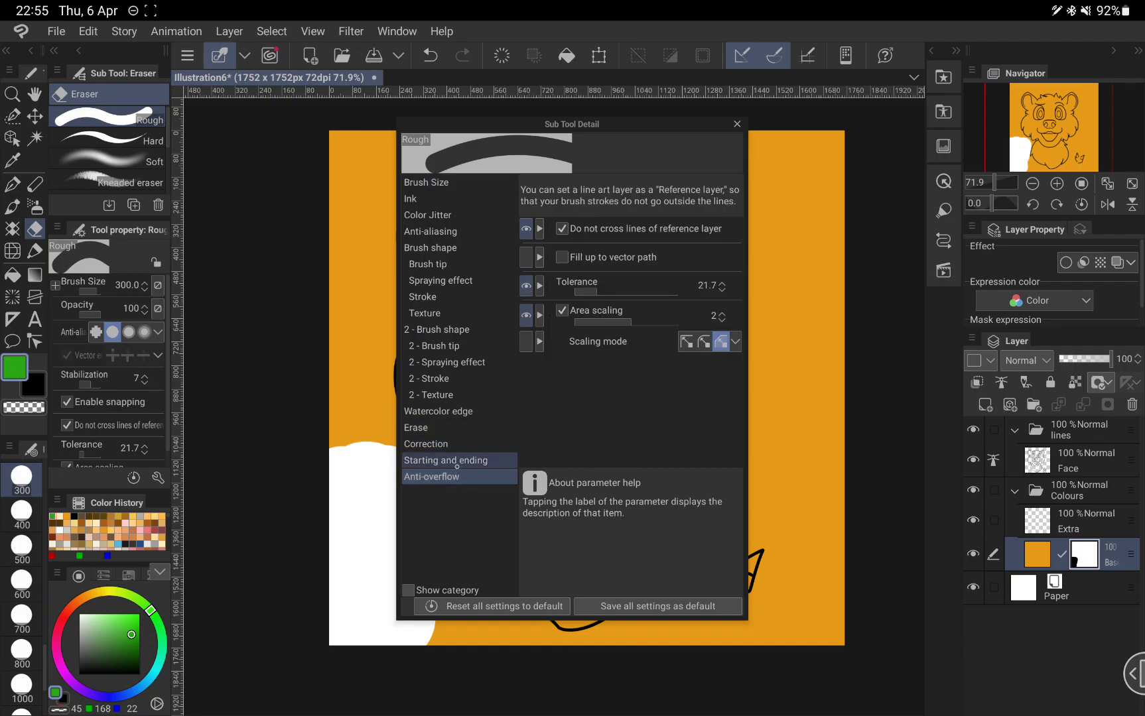
left_click(431, 476)
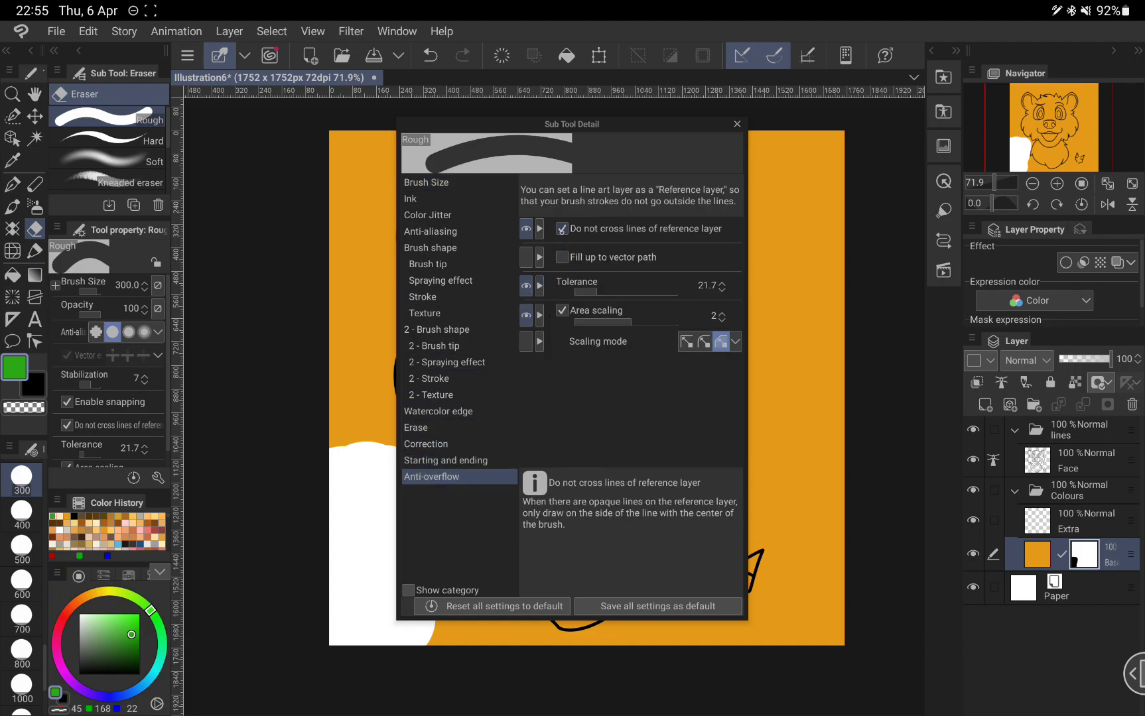
left_click(737, 123)
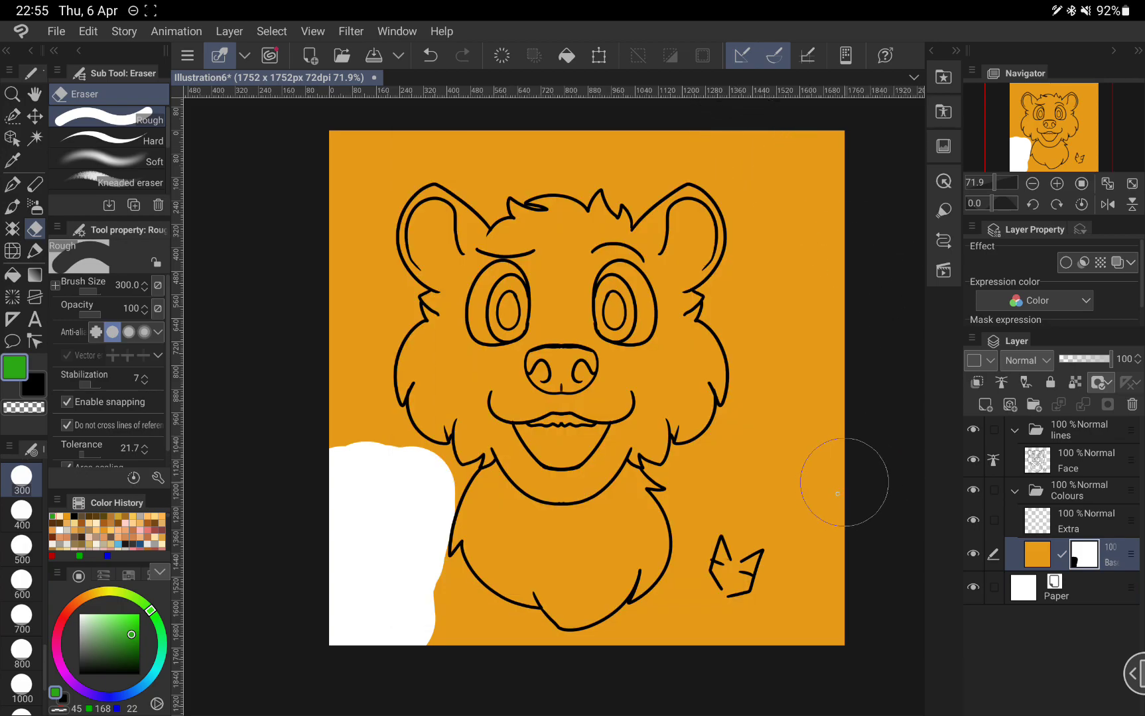
Erase the mask with a 500-size eraser around the bear so only the outline stays orange
left_click(22, 548)
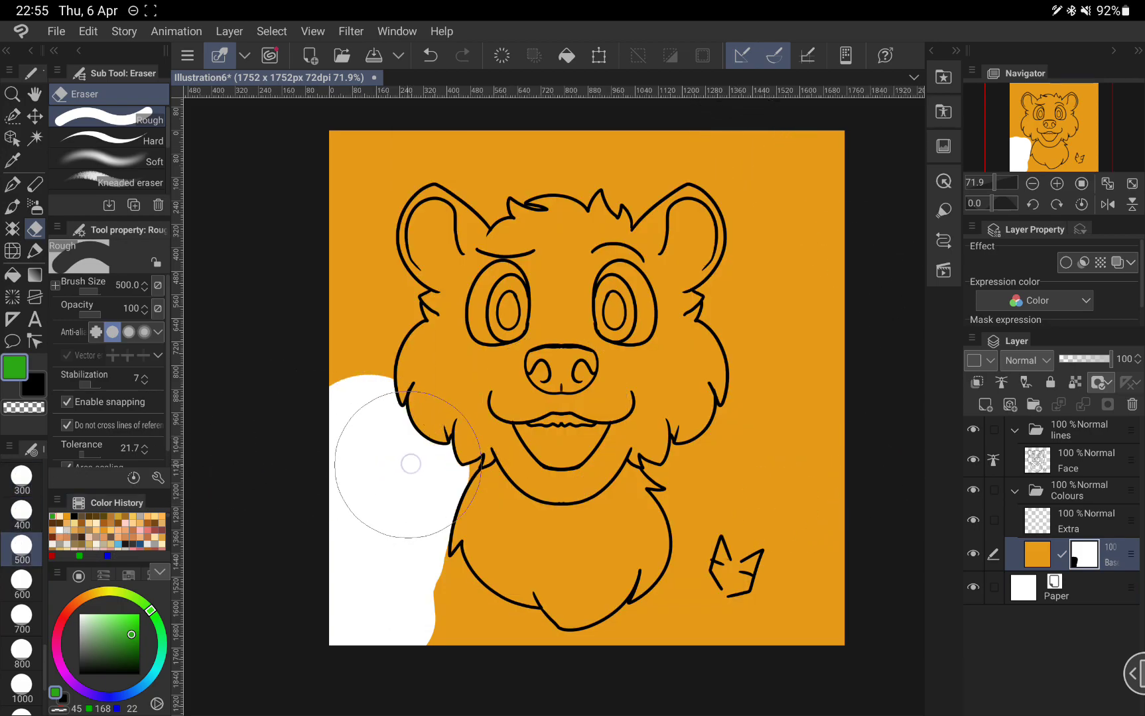
left_click_drag(410, 464, 634, 627)
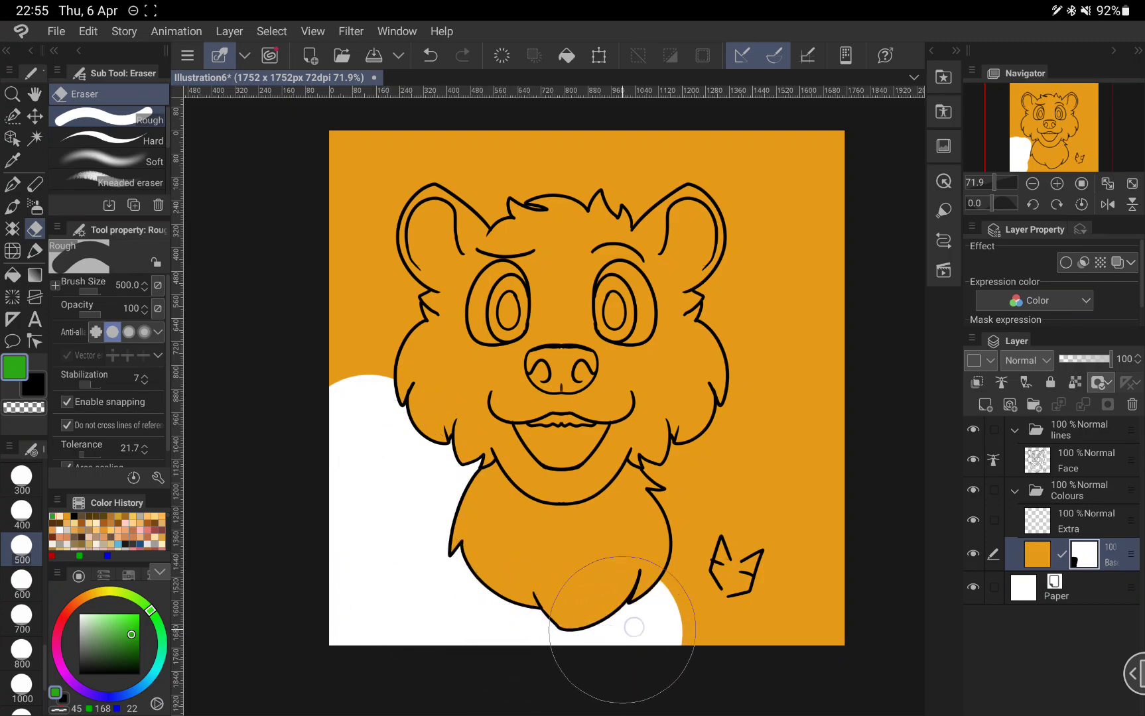
left_click_drag(634, 626, 784, 314)
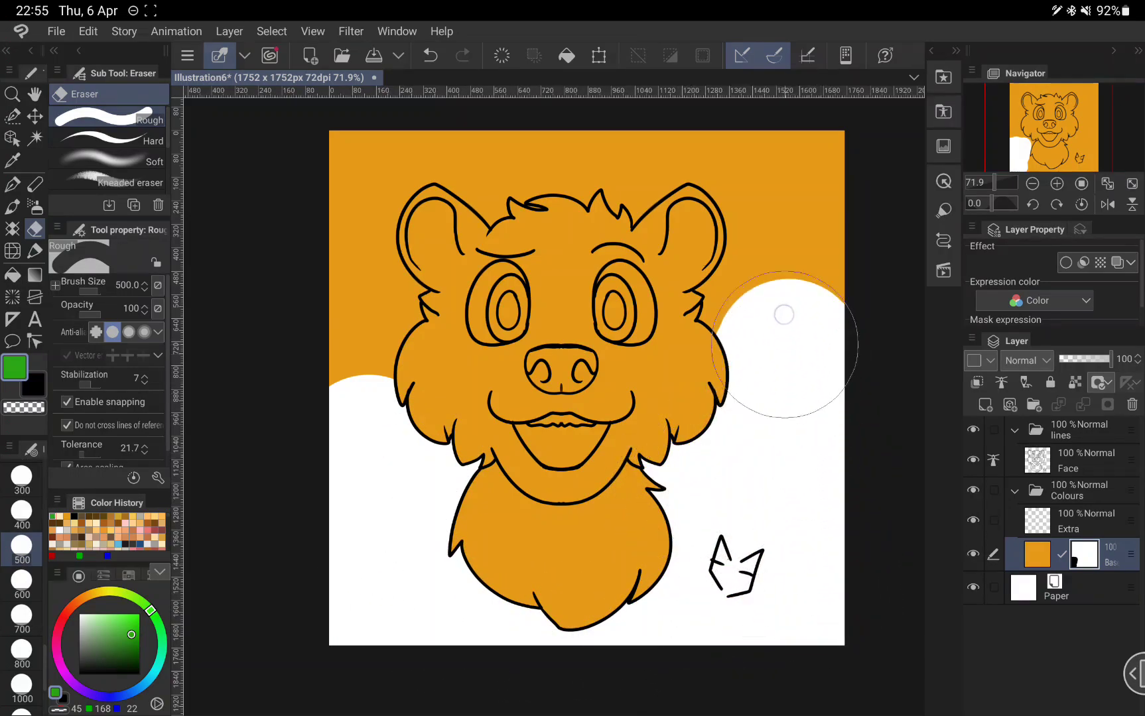
left_click_drag(783, 314, 630, 158)
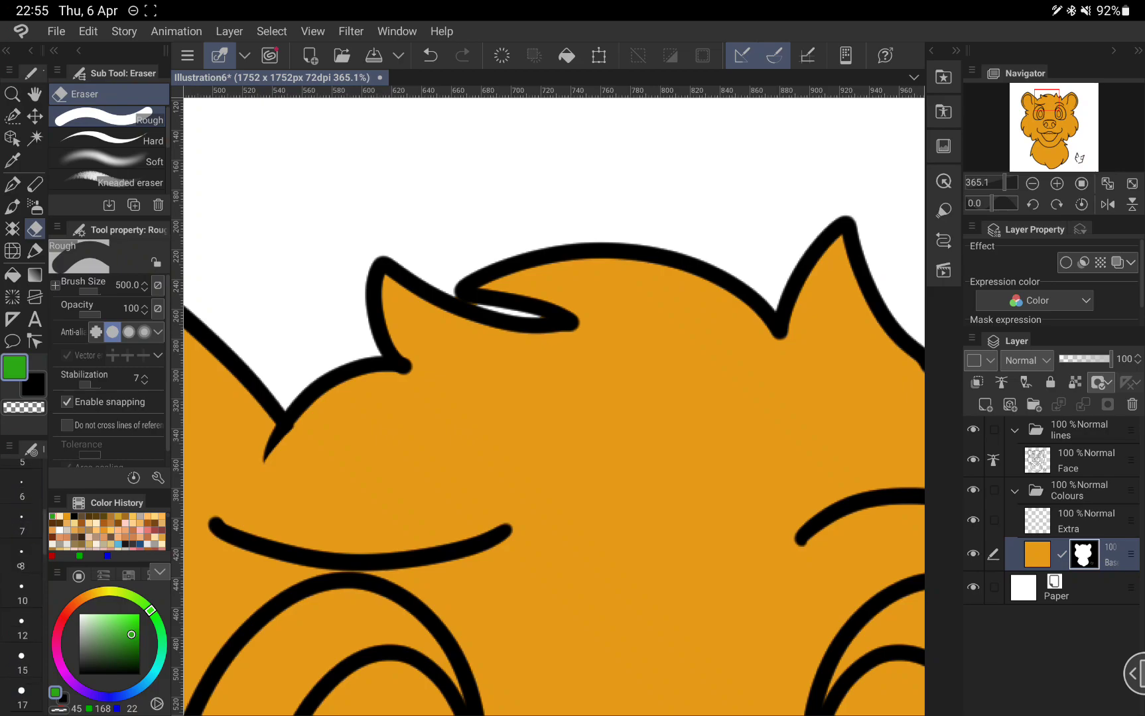
left_click(21, 524)
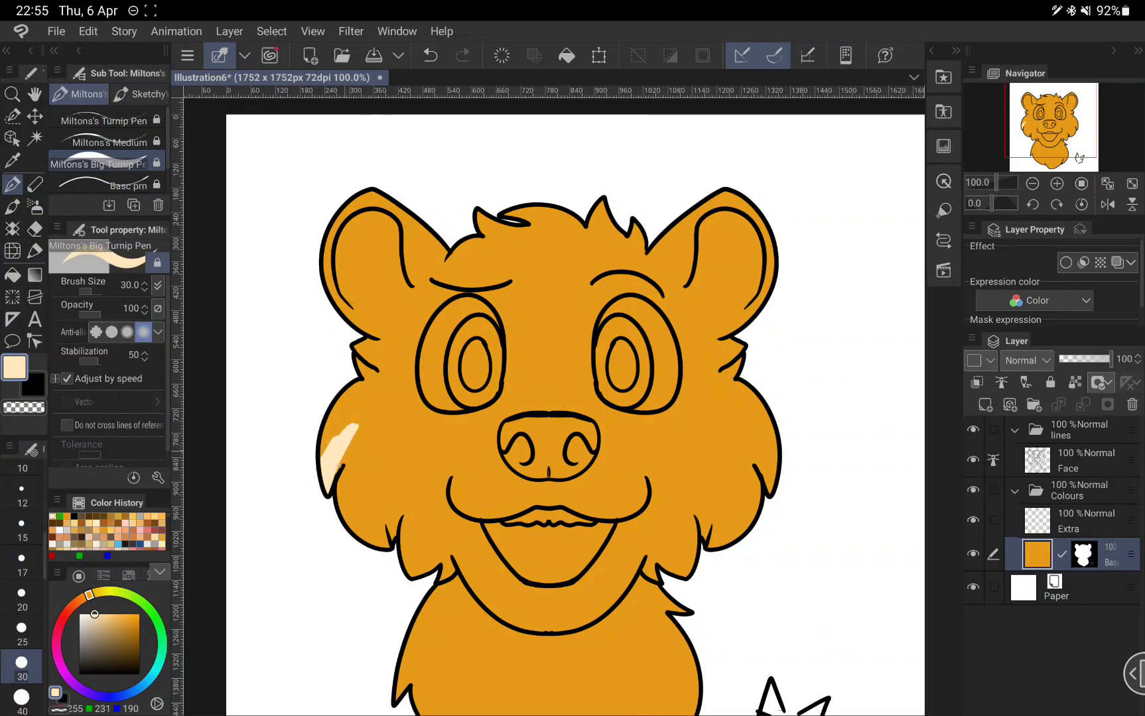
Paint cream fuzz patches on the left and right cheeks with the Big Turnip Pen
left_click_drag(346, 423, 331, 467)
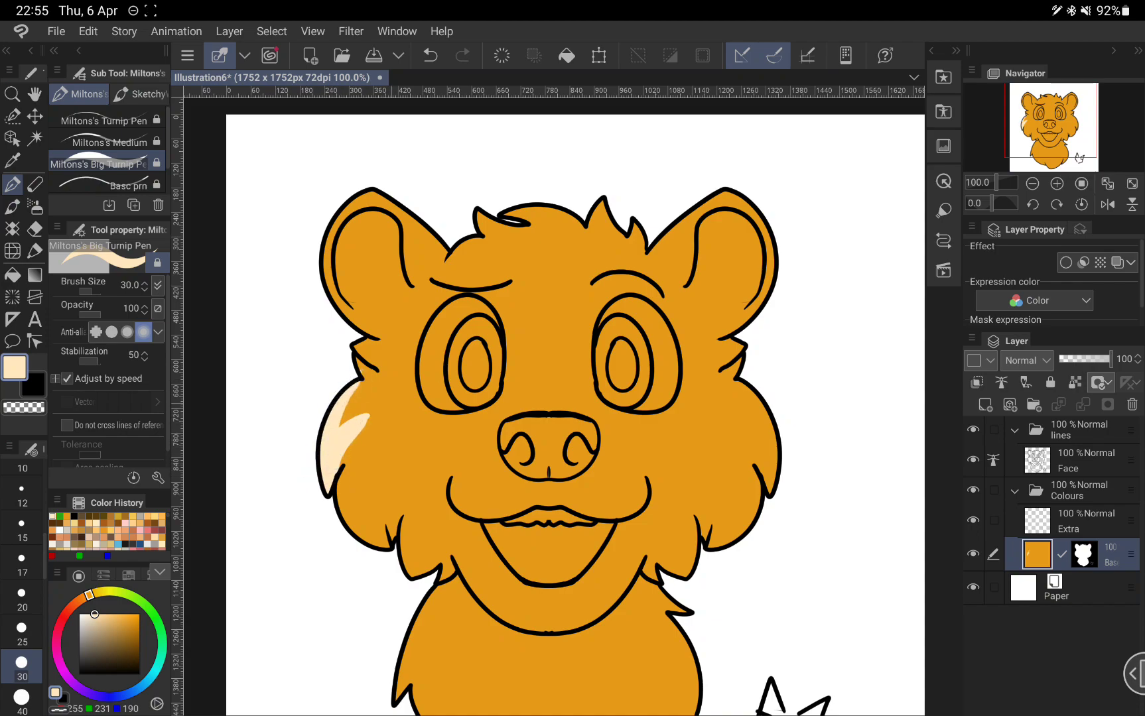
left_click_drag(719, 482, 728, 533)
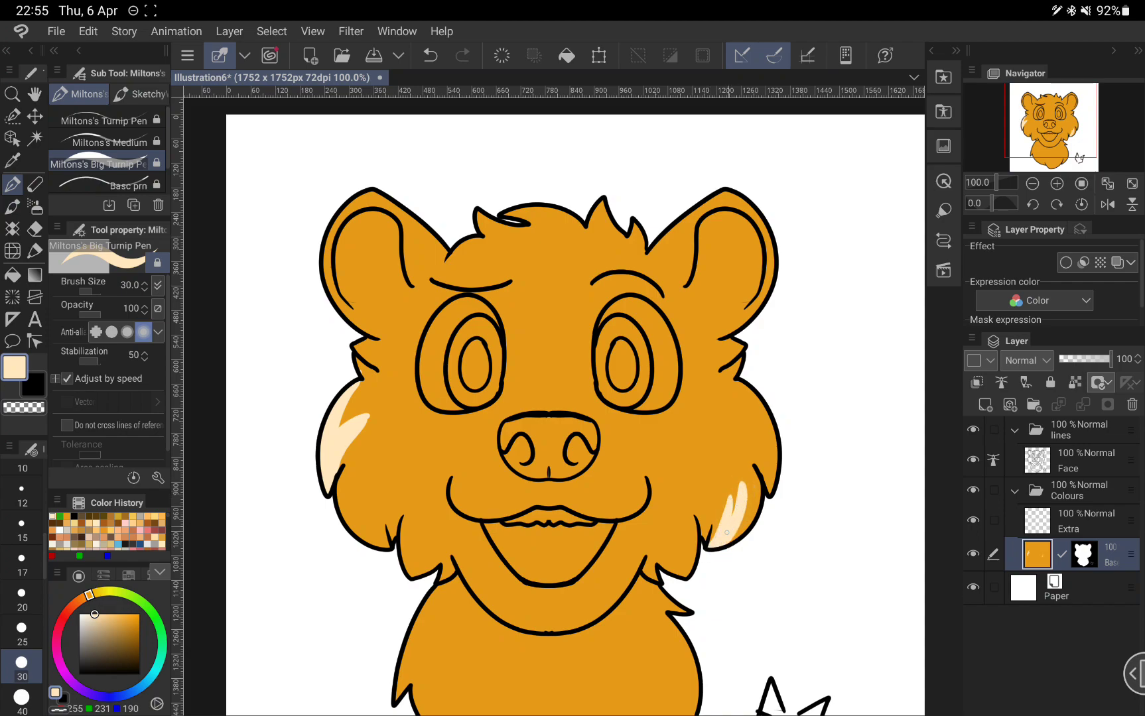
left_click_drag(729, 481, 712, 544)
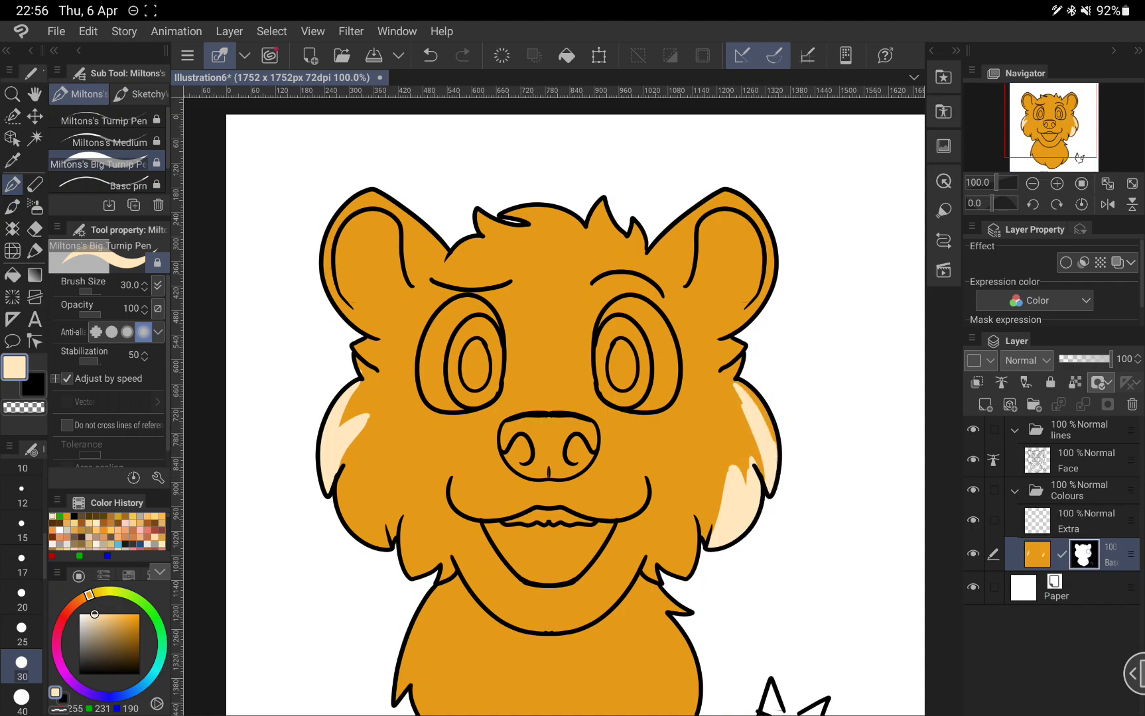
left_click(1087, 522)
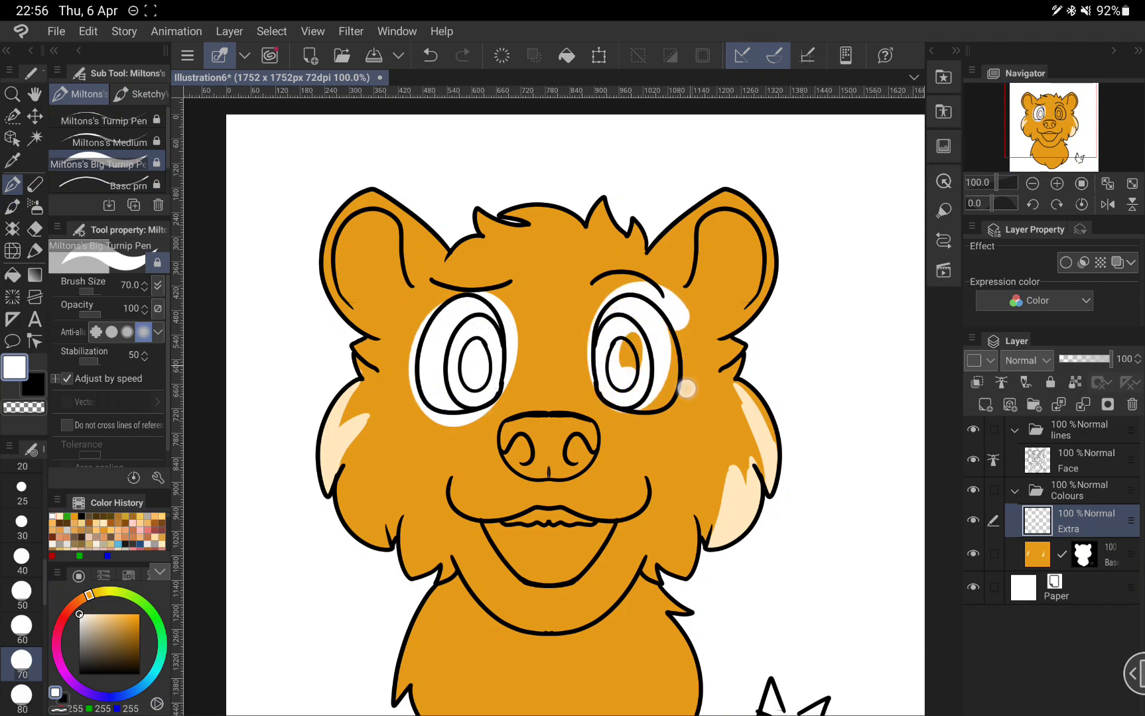
Paint white over both eyes and pink over the nose and mouth on the Extra layer
left_click_drag(686, 388, 631, 314)
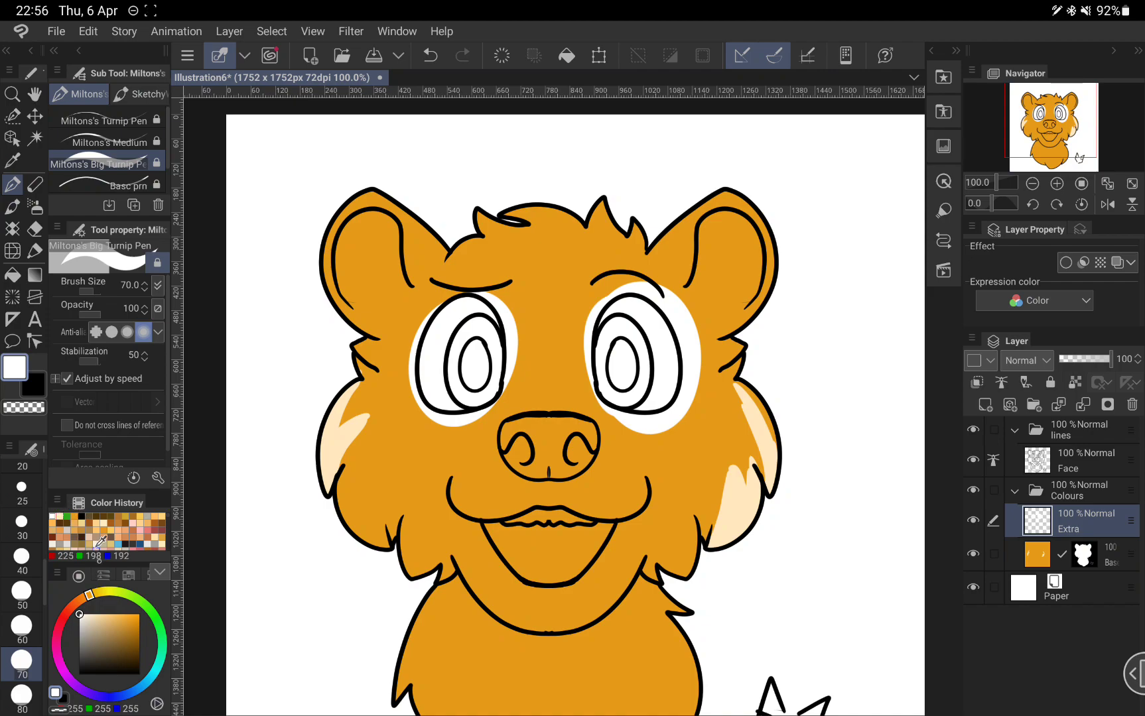
left_click(54, 622)
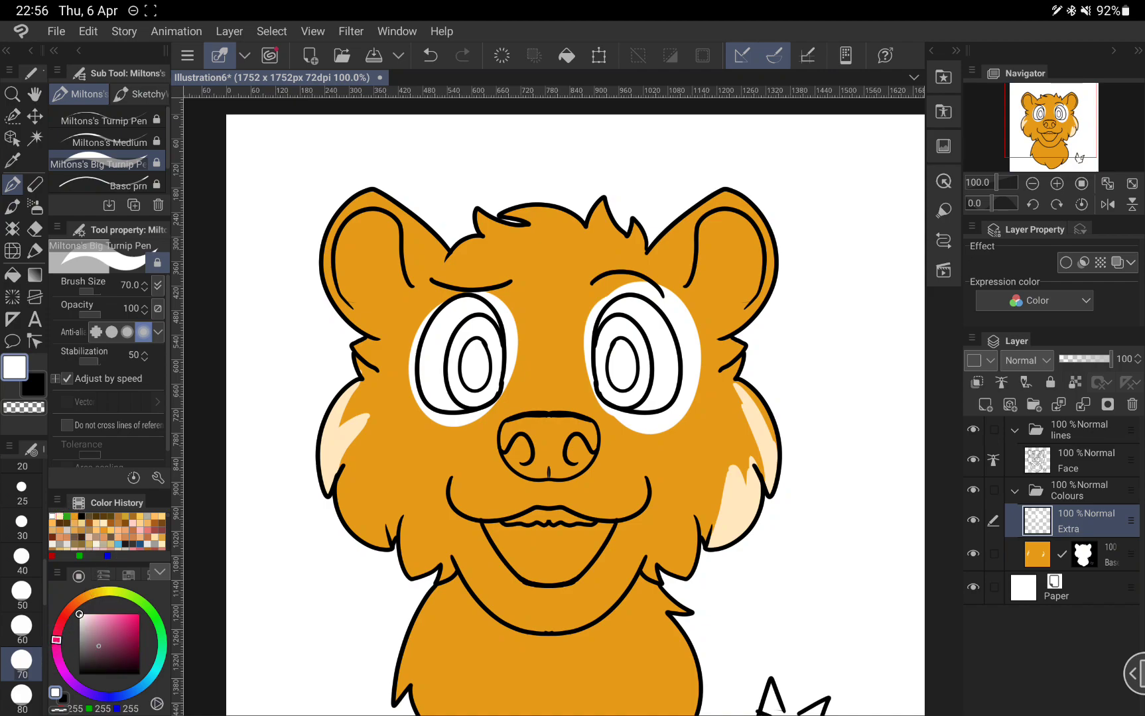
left_click(132, 634)
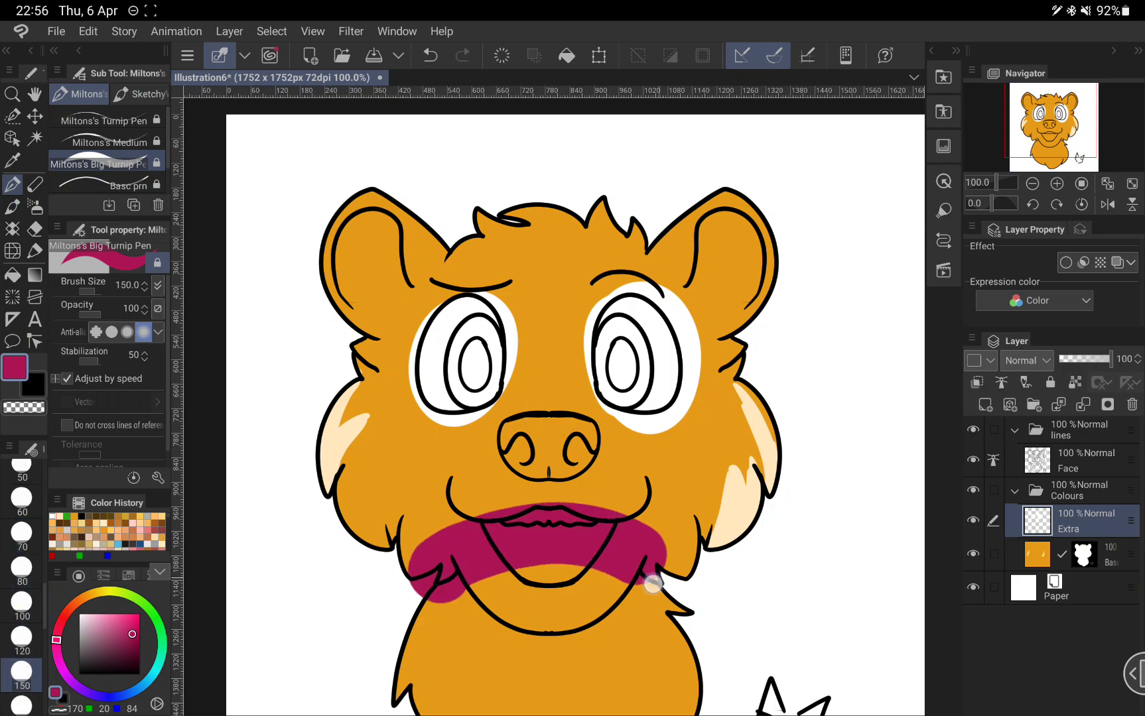
left_click_drag(654, 584, 447, 573)
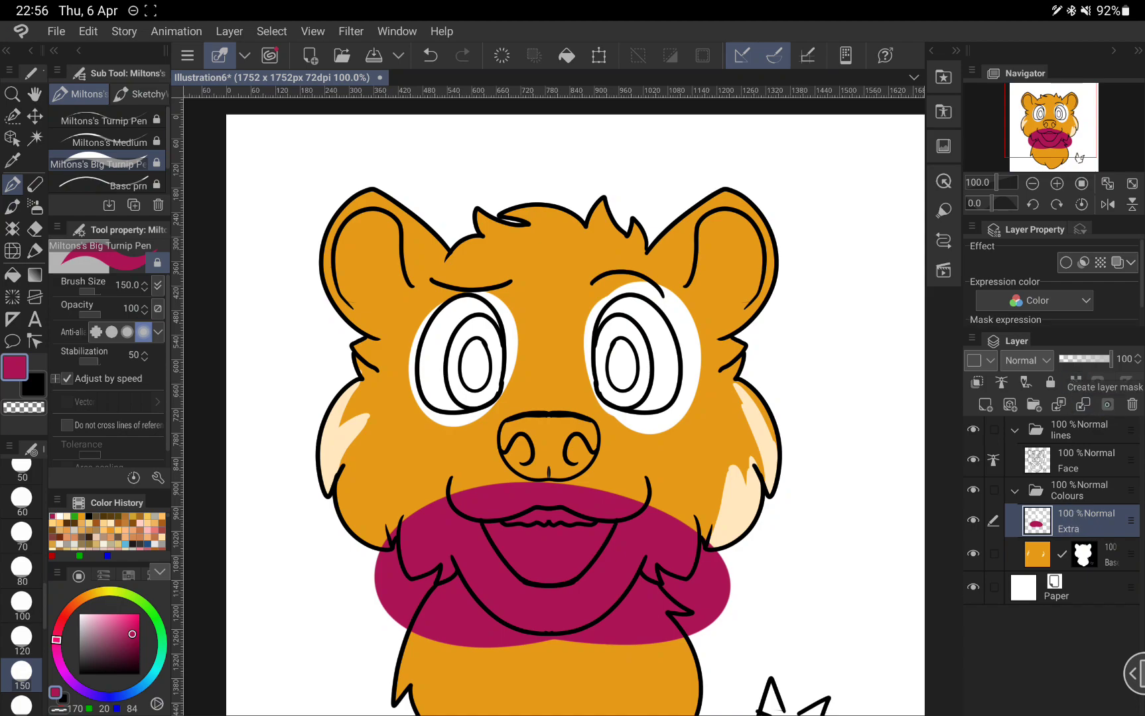
Add a layer mask to Extra and hide the white spilling outside the eyes
left_click(34, 228)
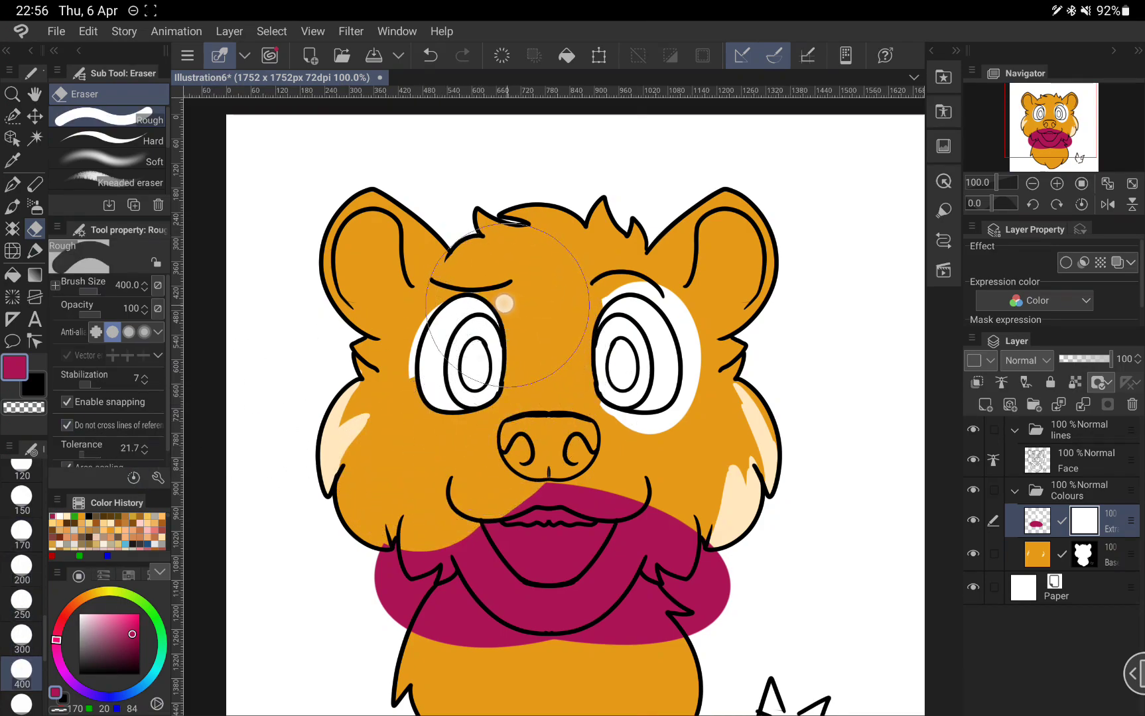
left_click_drag(504, 300, 627, 423)
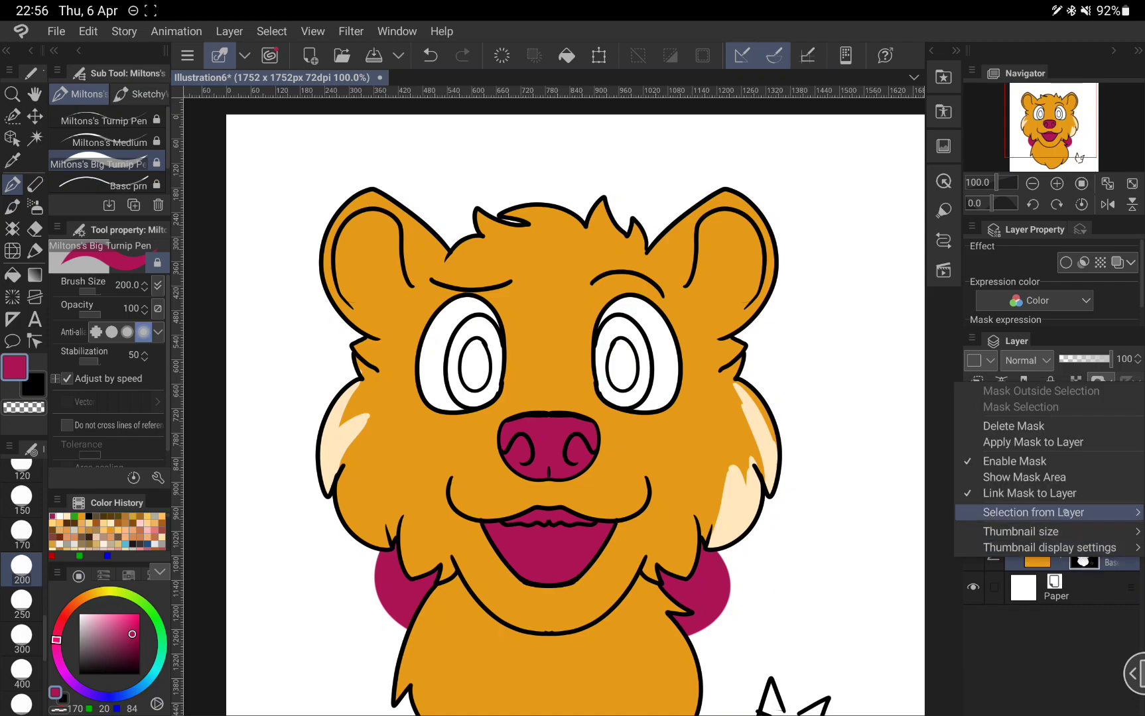
Turn the Base mask into a selection, cut the Base layer, then undo the cut
left_click(1042, 513)
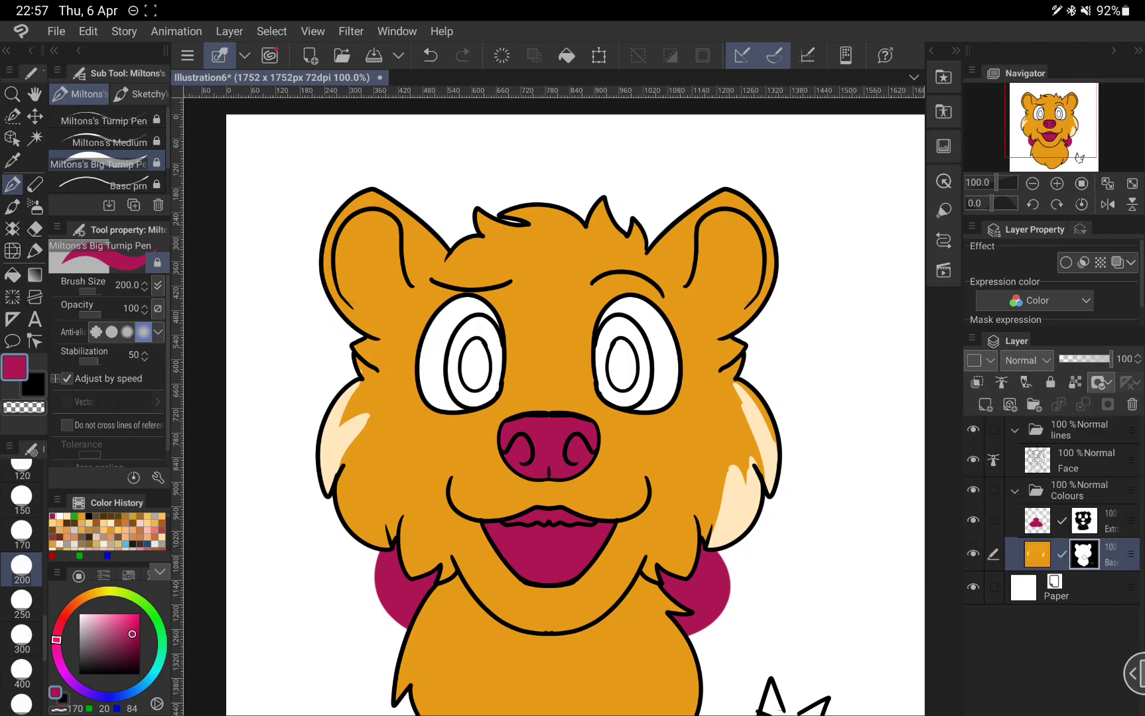
left_click(87, 30)
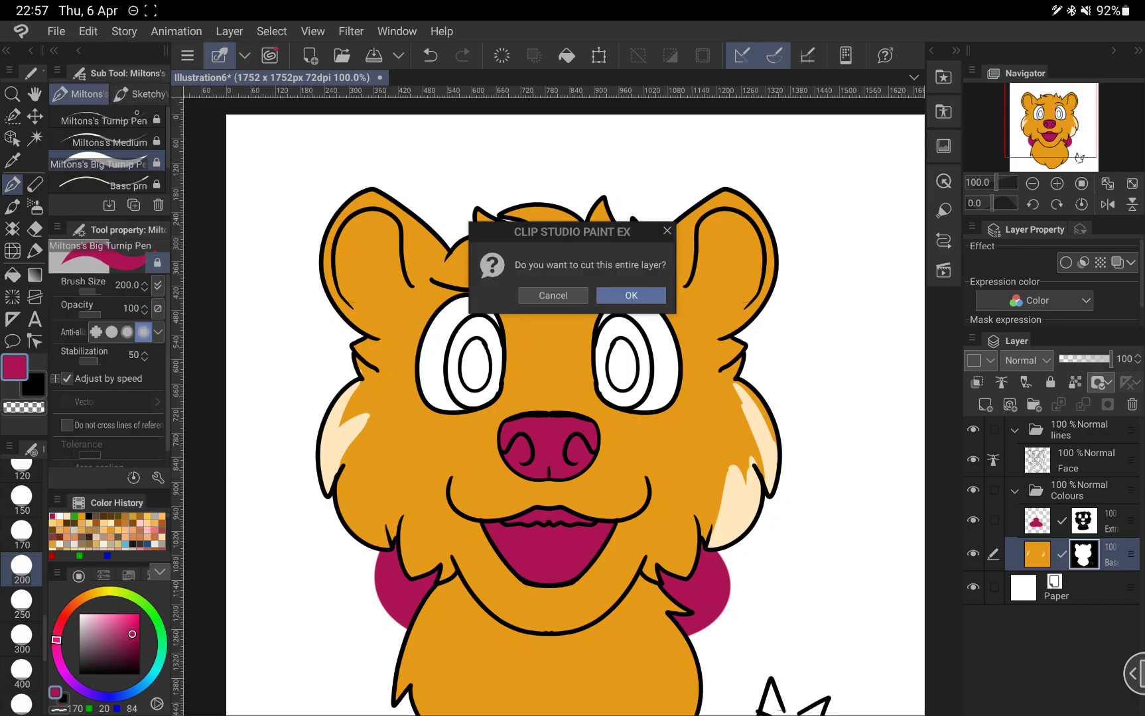
left_click(630, 294)
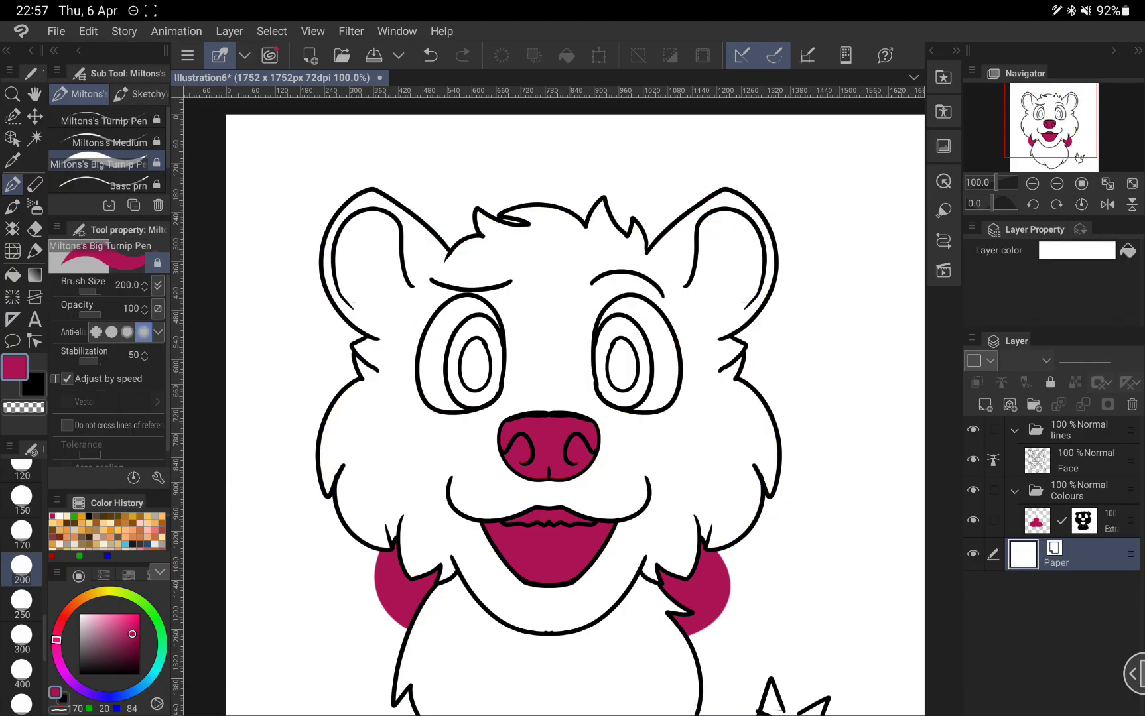
left_click(1078, 520)
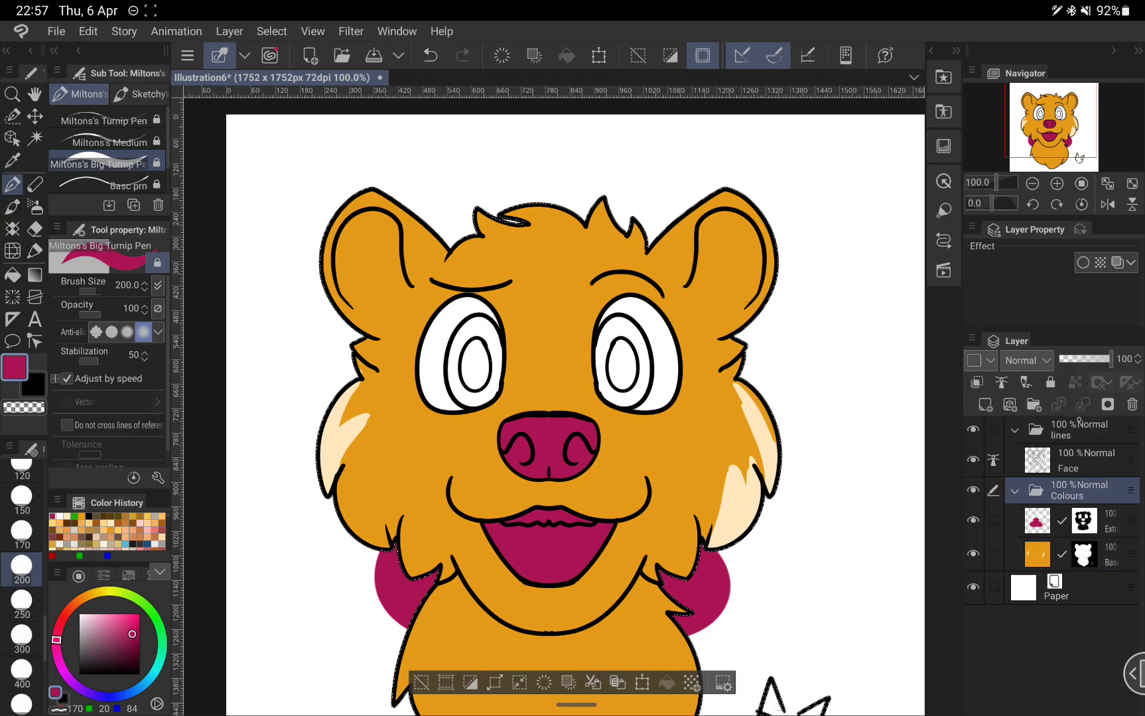
mouse_move(1106, 404)
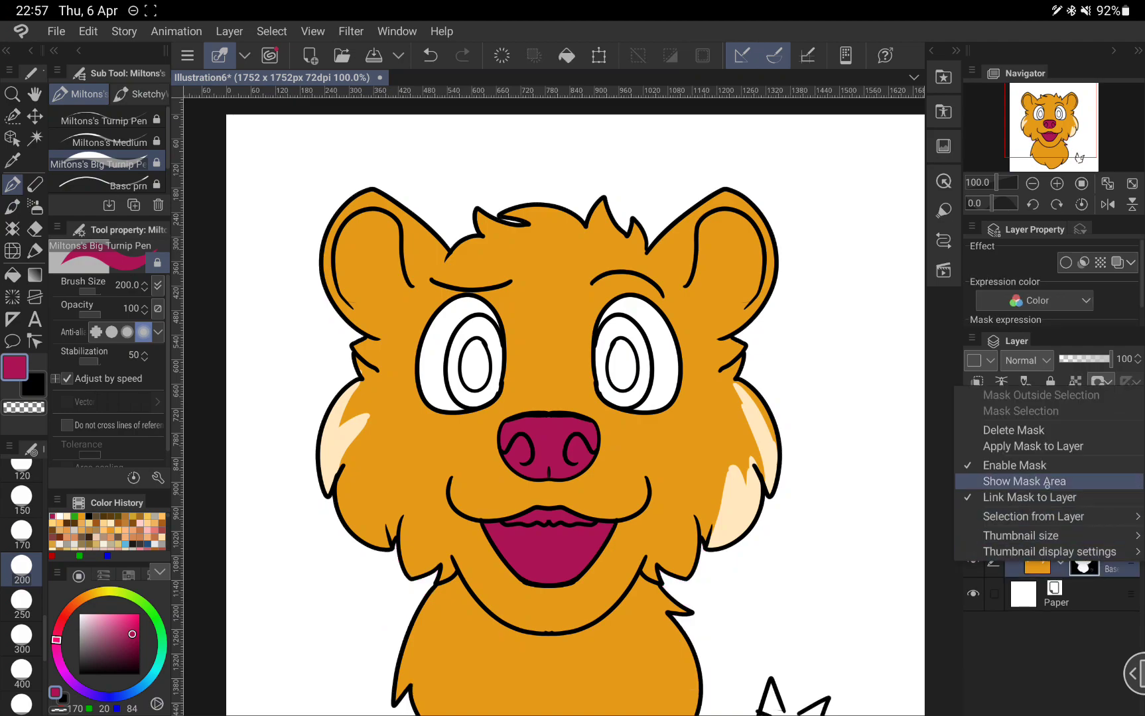
Remove the Base layer's mask and bring up the Extra layer mask's options for the Colours folder mask
left_click(1032, 481)
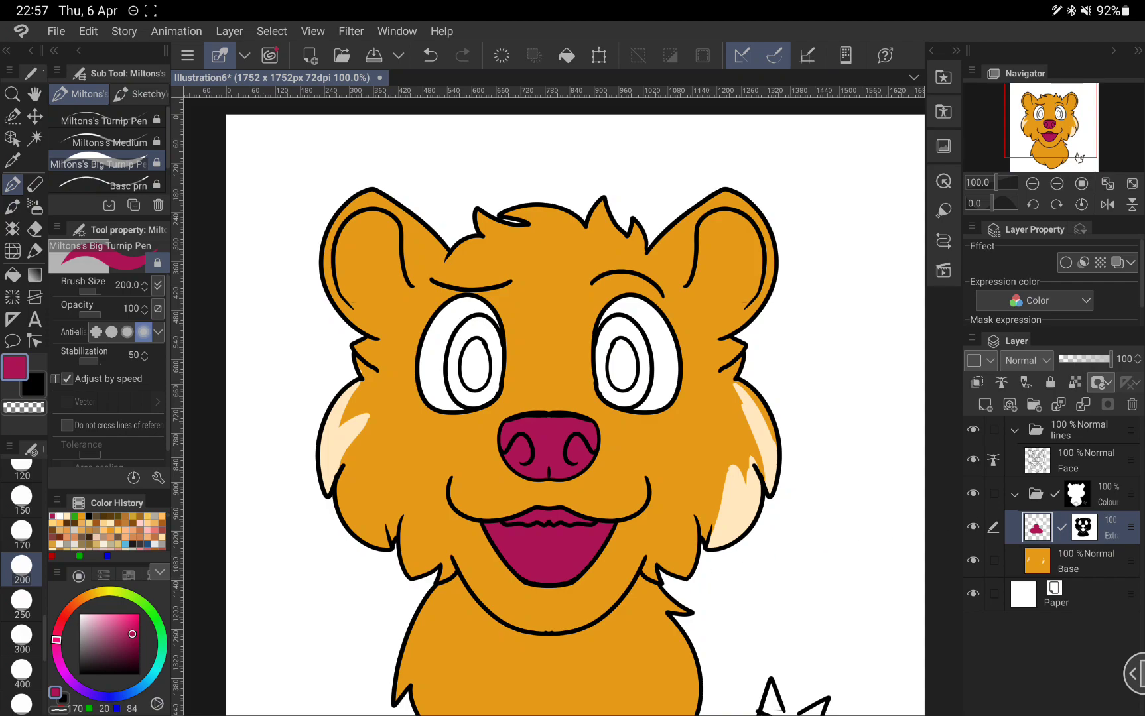
left_click(1073, 493)
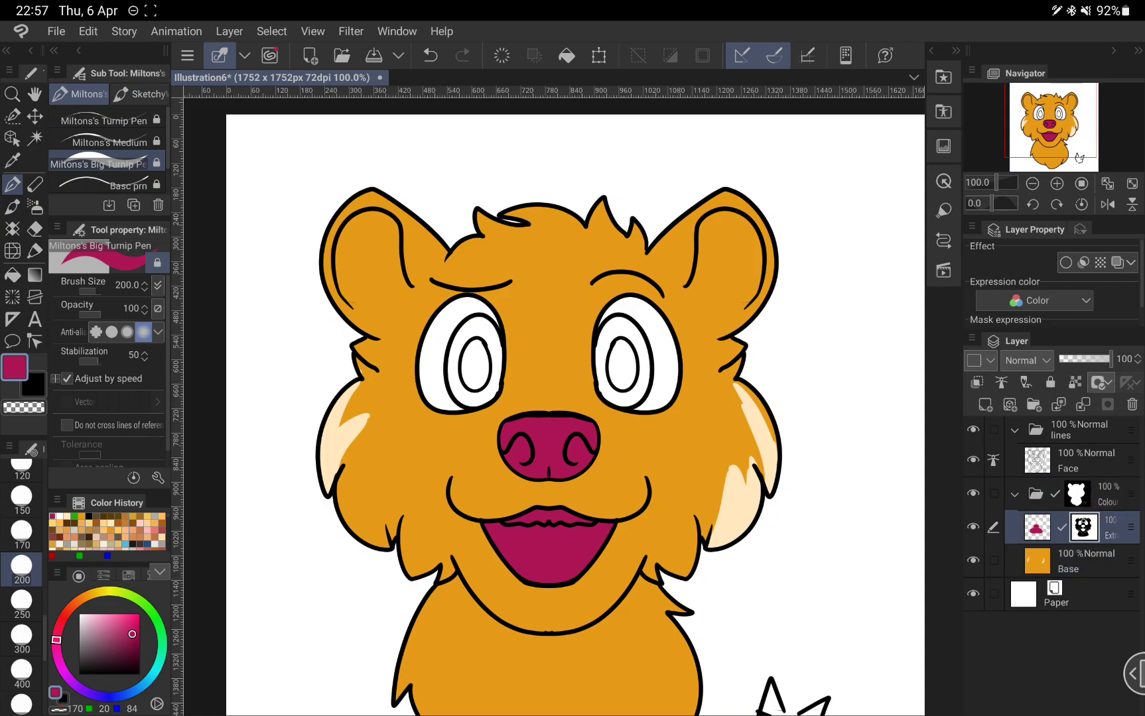
right_click(1083, 527)
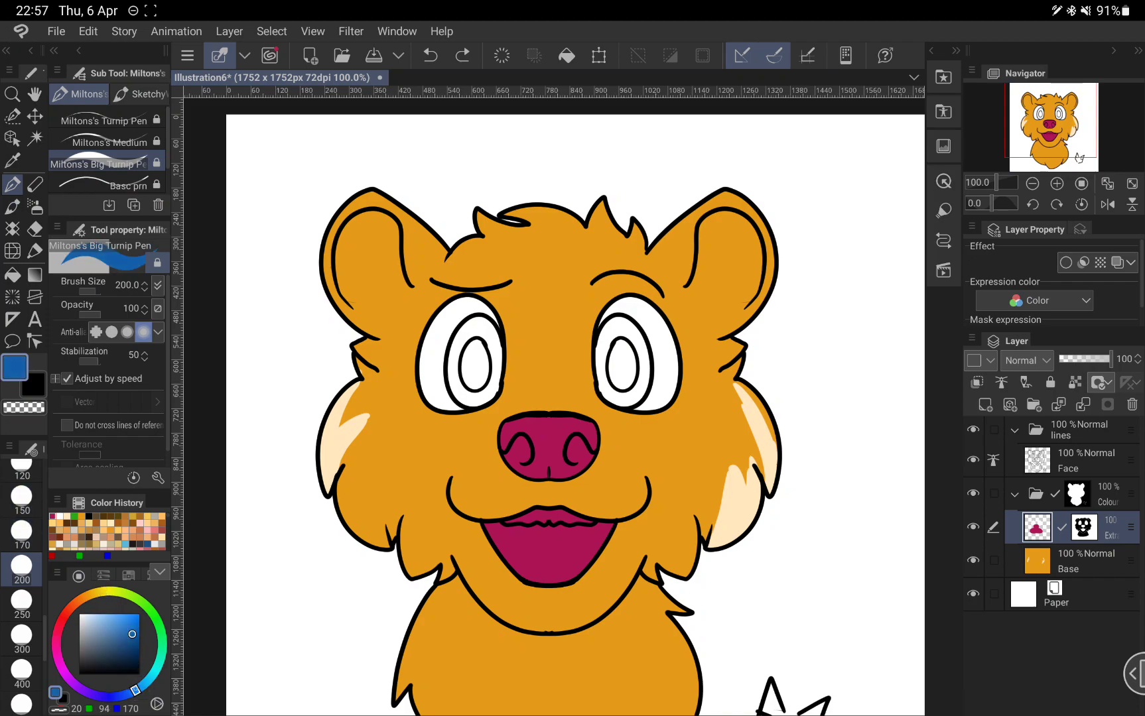
Paint both irises blue with the pen reduced to size 80
left_click(23, 467)
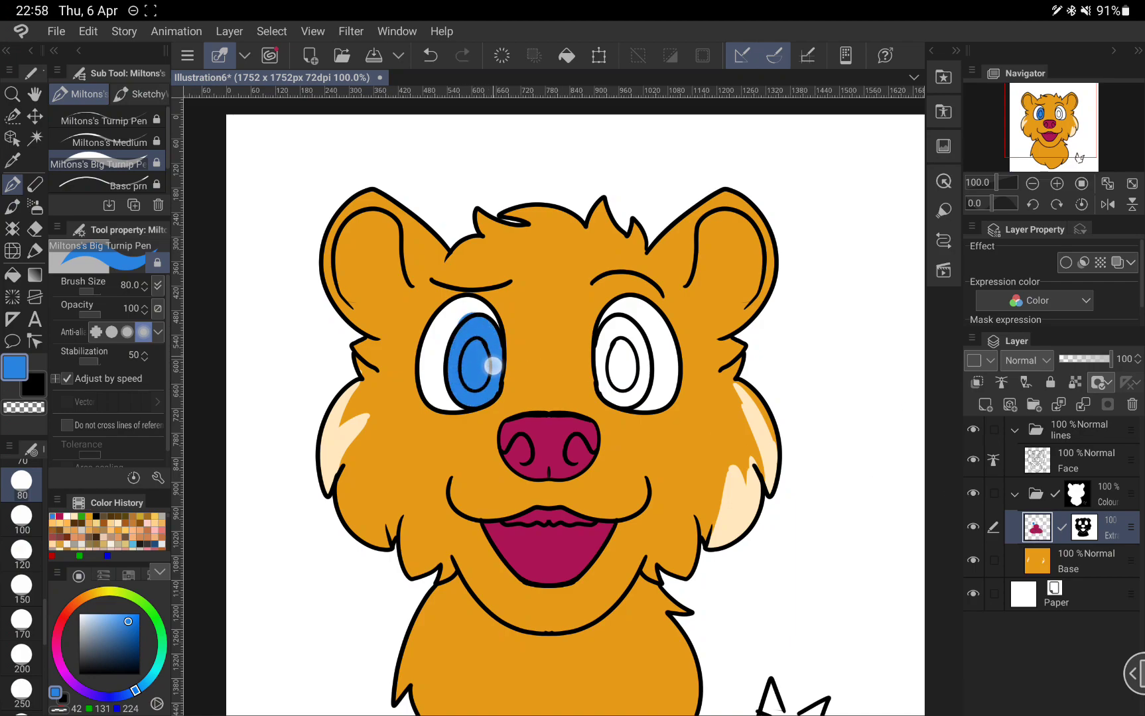
left_click(629, 342)
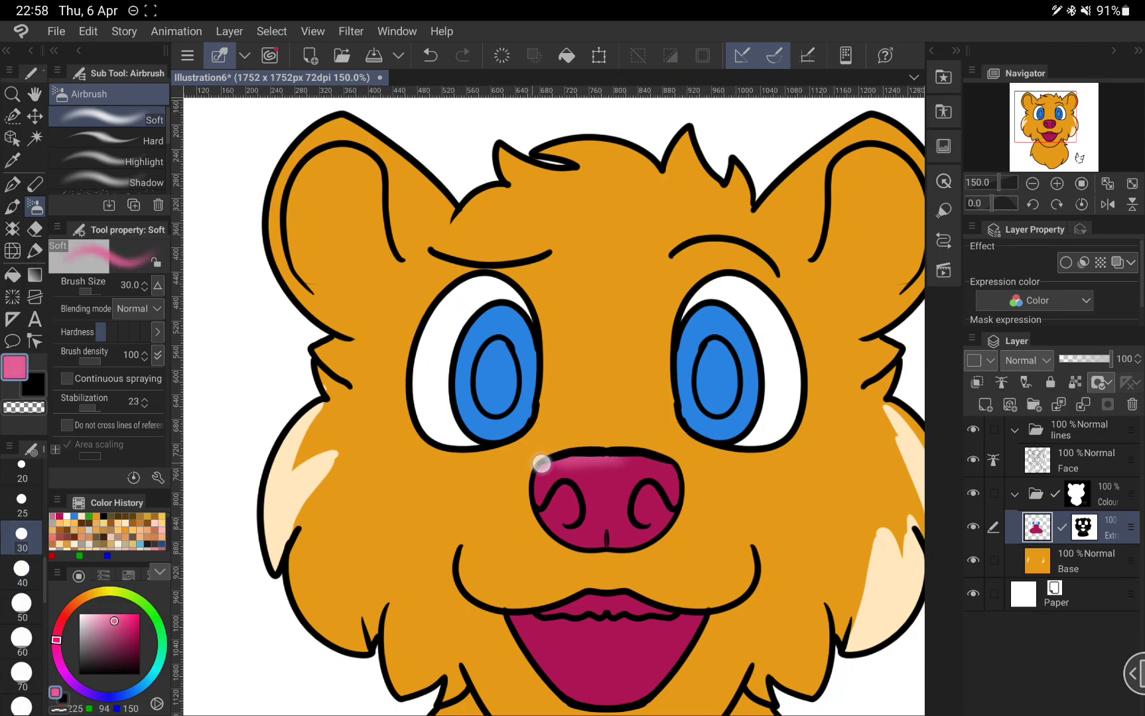
Airbrush a light pink shine on the nose and dark maroon shading inside the mouth
left_click_drag(539, 465, 679, 452)
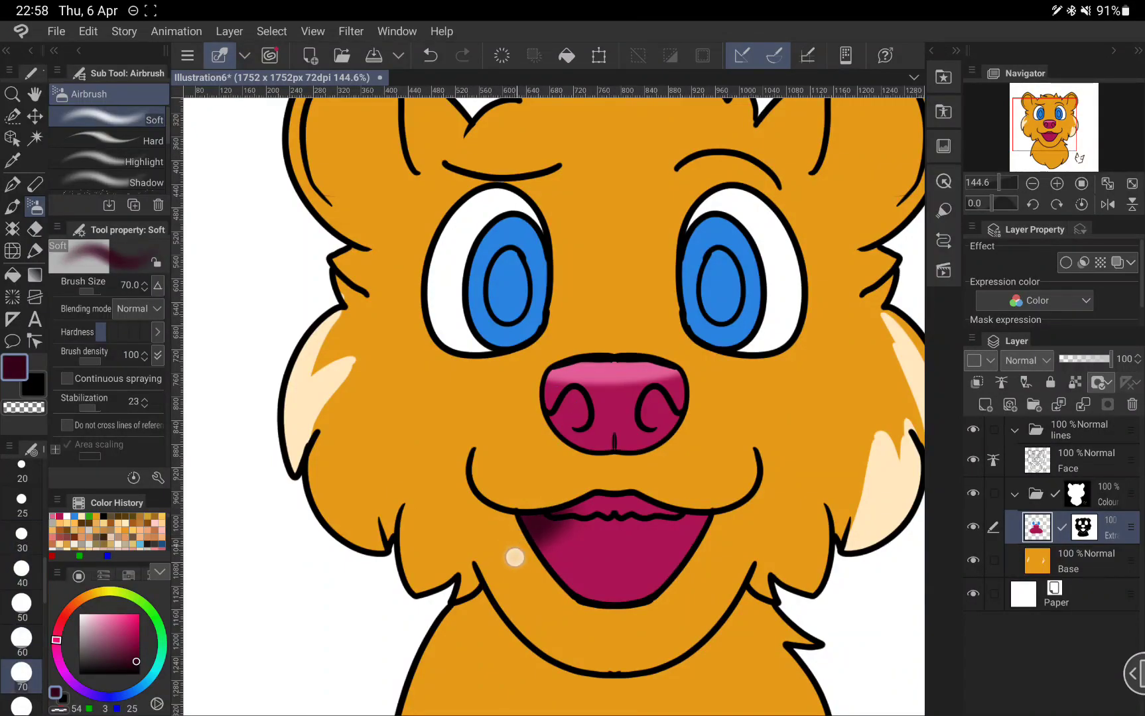
left_click_drag(513, 558, 694, 533)
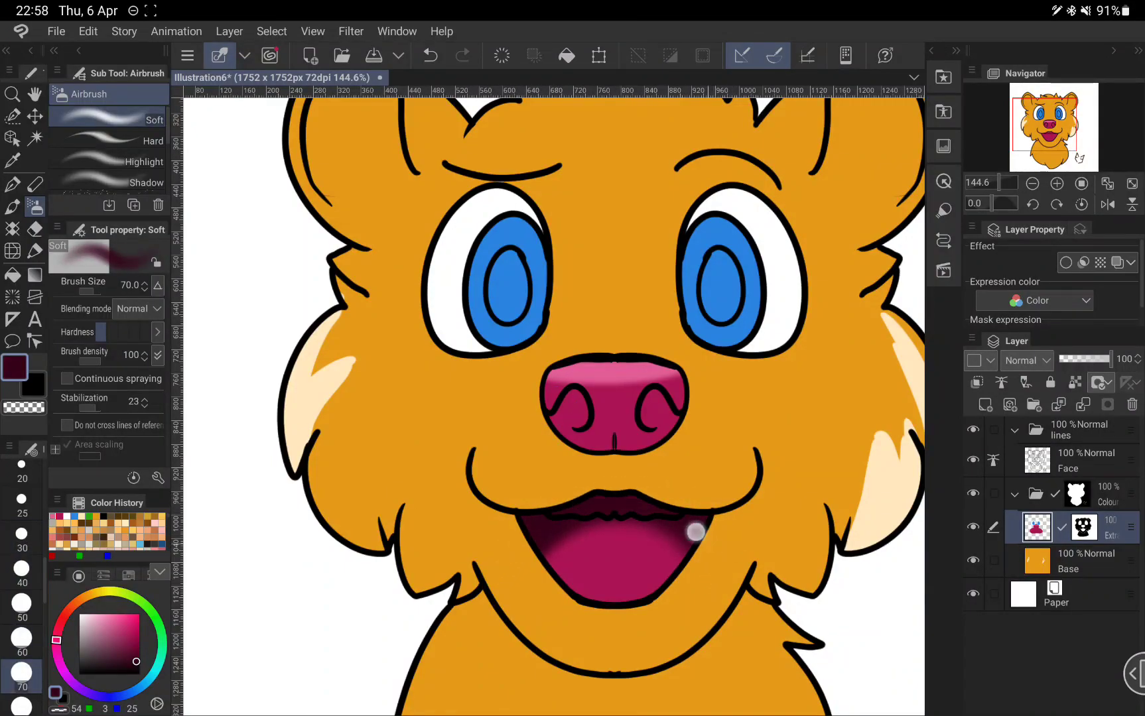